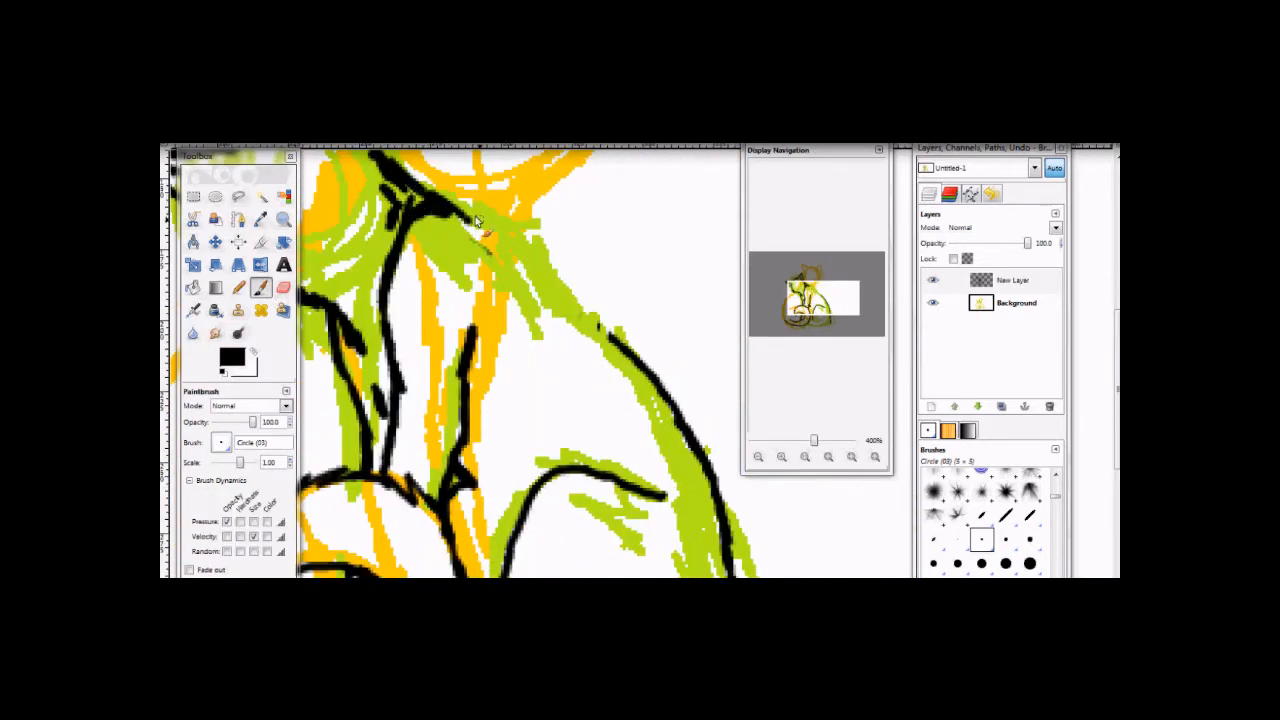
Ink black outlines over the sketch, erase stray lines, and dab pink blush on the upper cat's cheek.
left_click(284, 288)
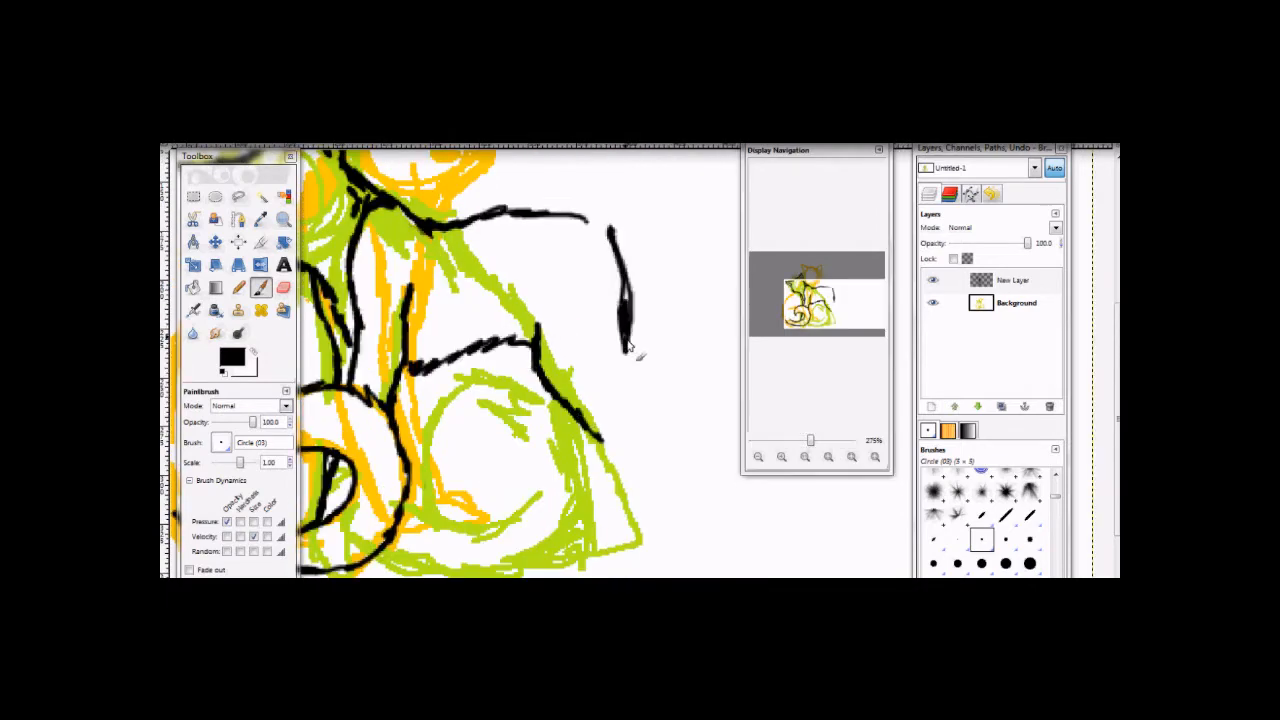
left_click(284, 288)
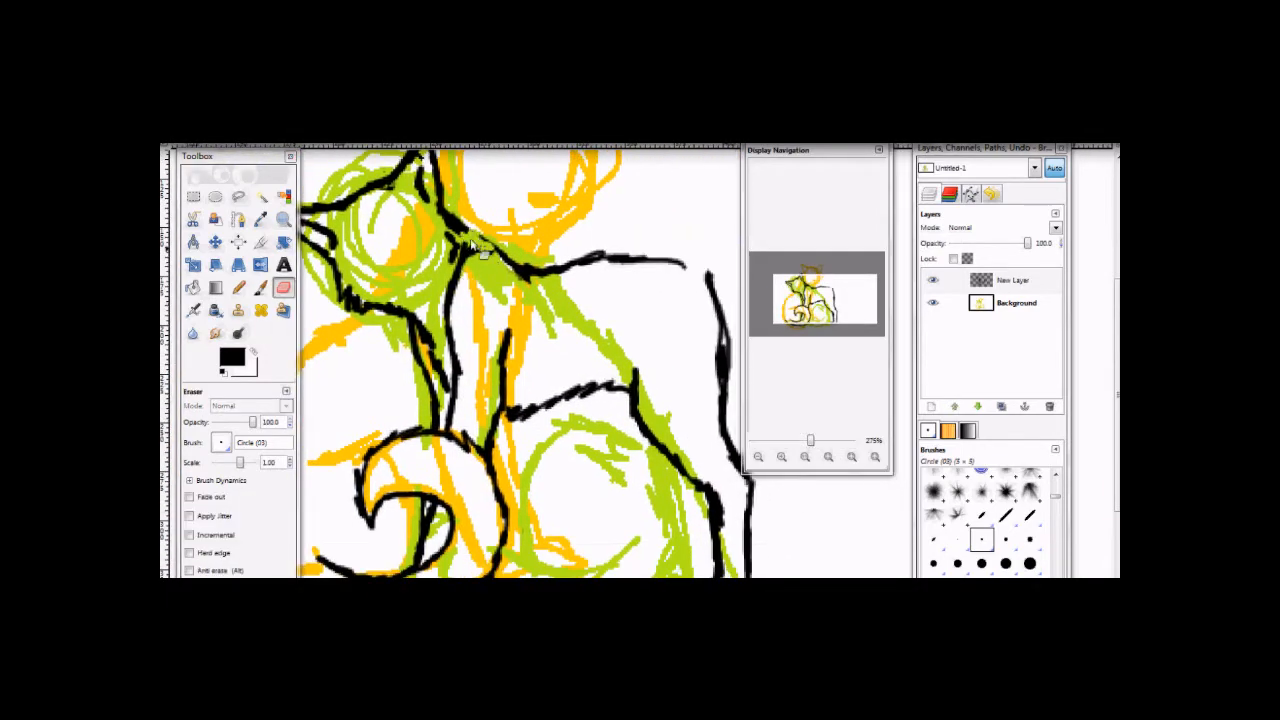
left_click(238, 288)
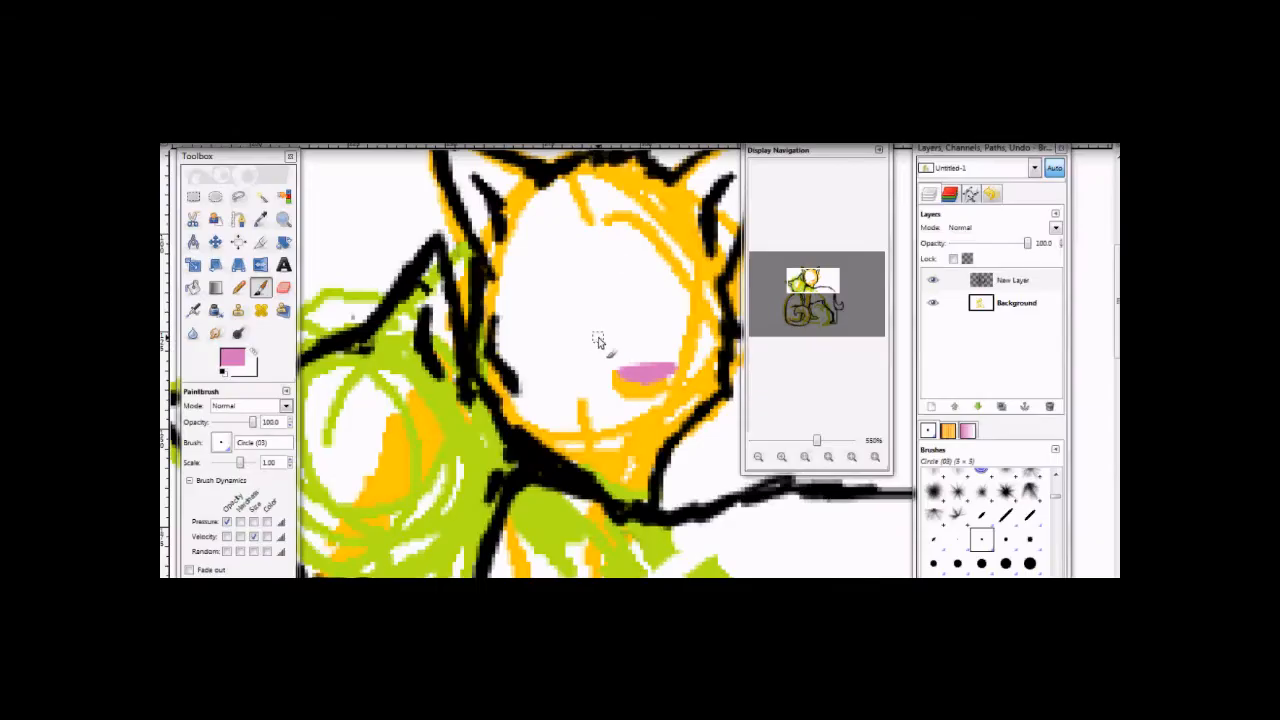
Paint pink closed eyes on the upper cat's face, redoing them after erasing, and add the black mouth.
left_click(284, 288)
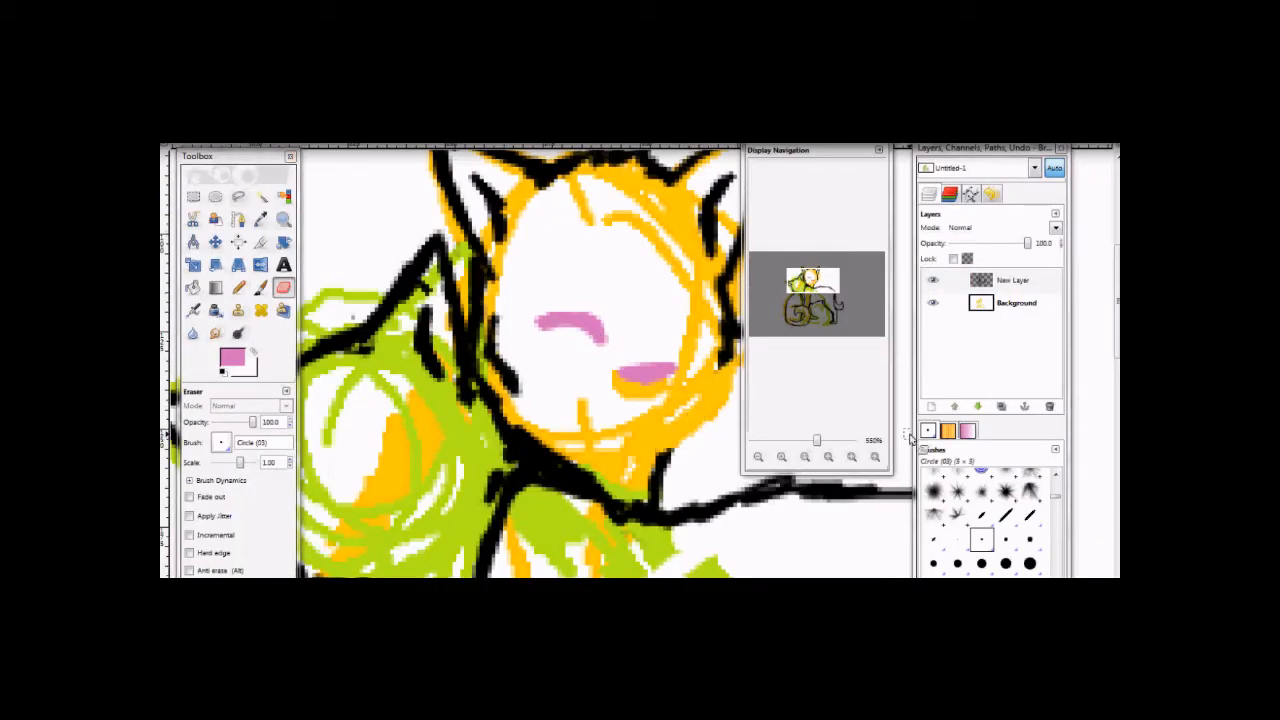
left_click(1016, 304)
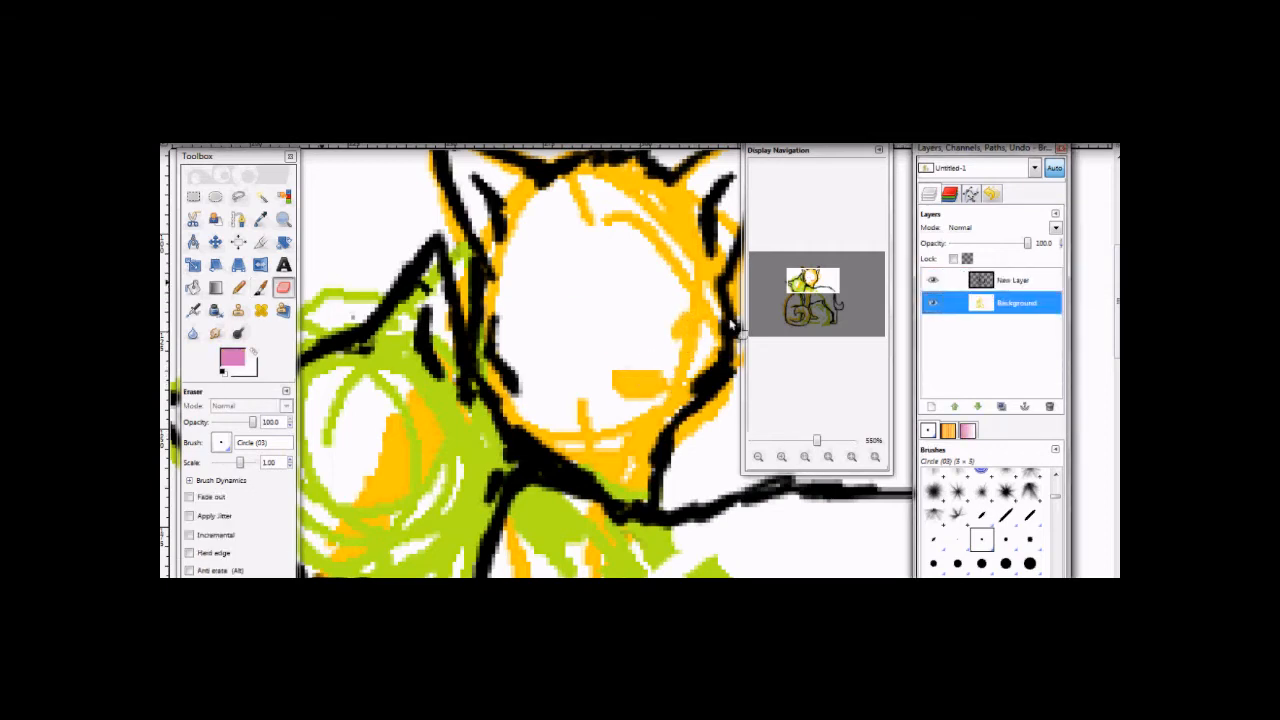
left_click(260, 288)
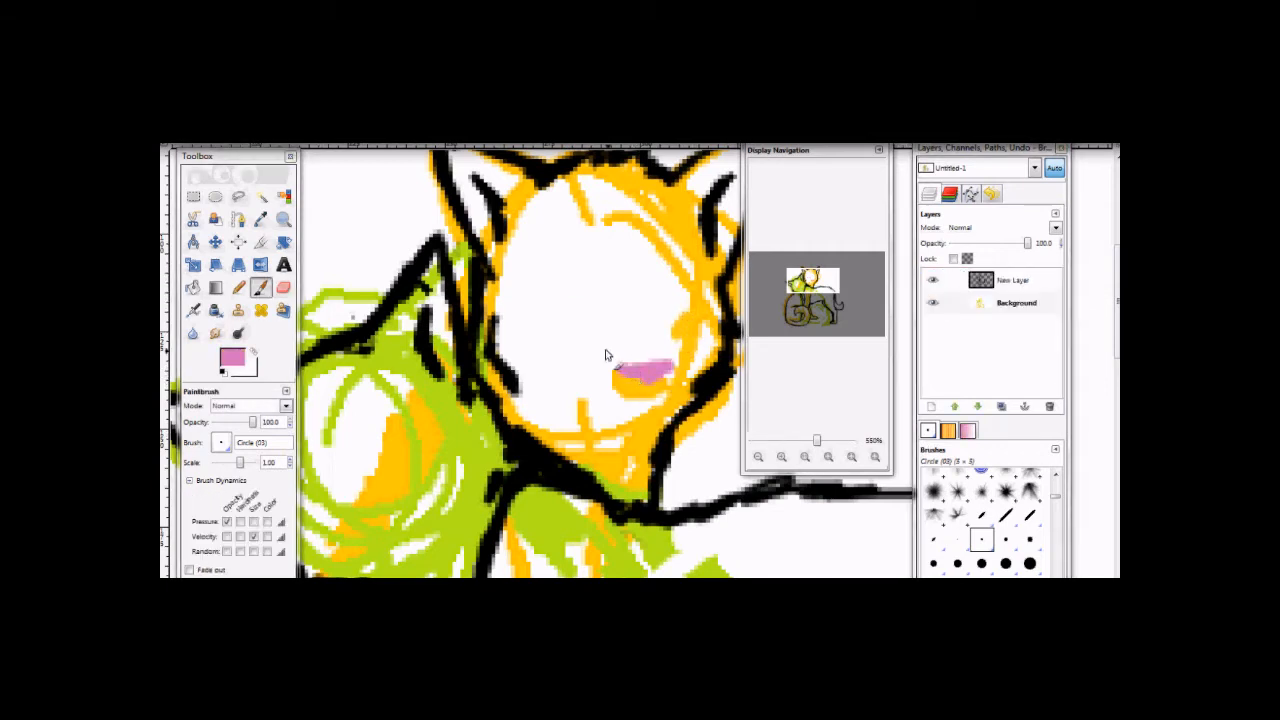
left_click_drag(600, 368, 560, 324)
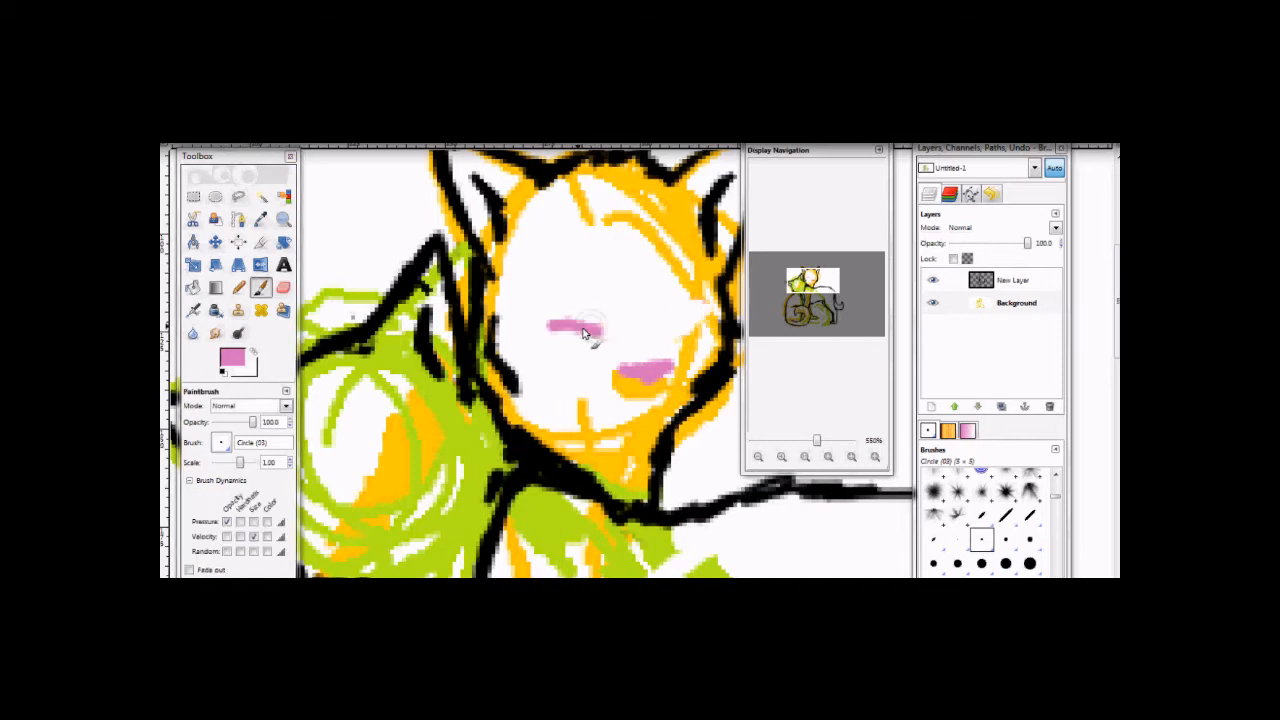
left_click(260, 264)
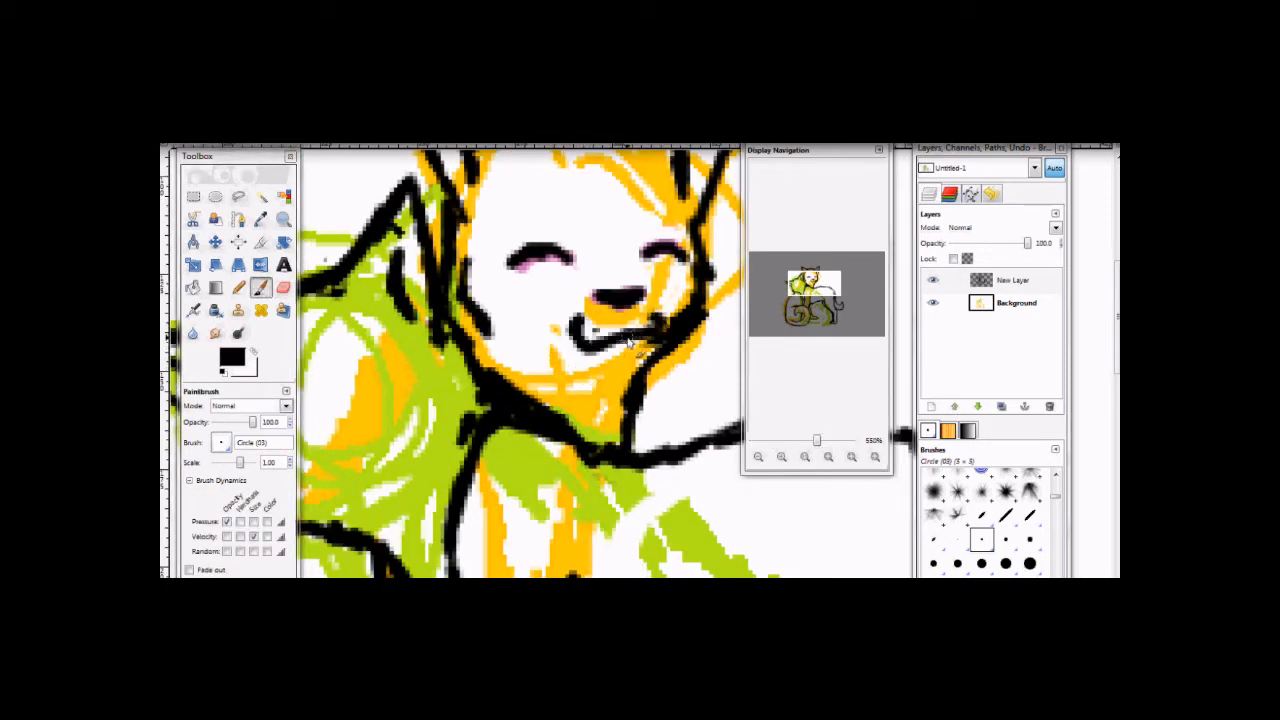
mouse_move(616, 352)
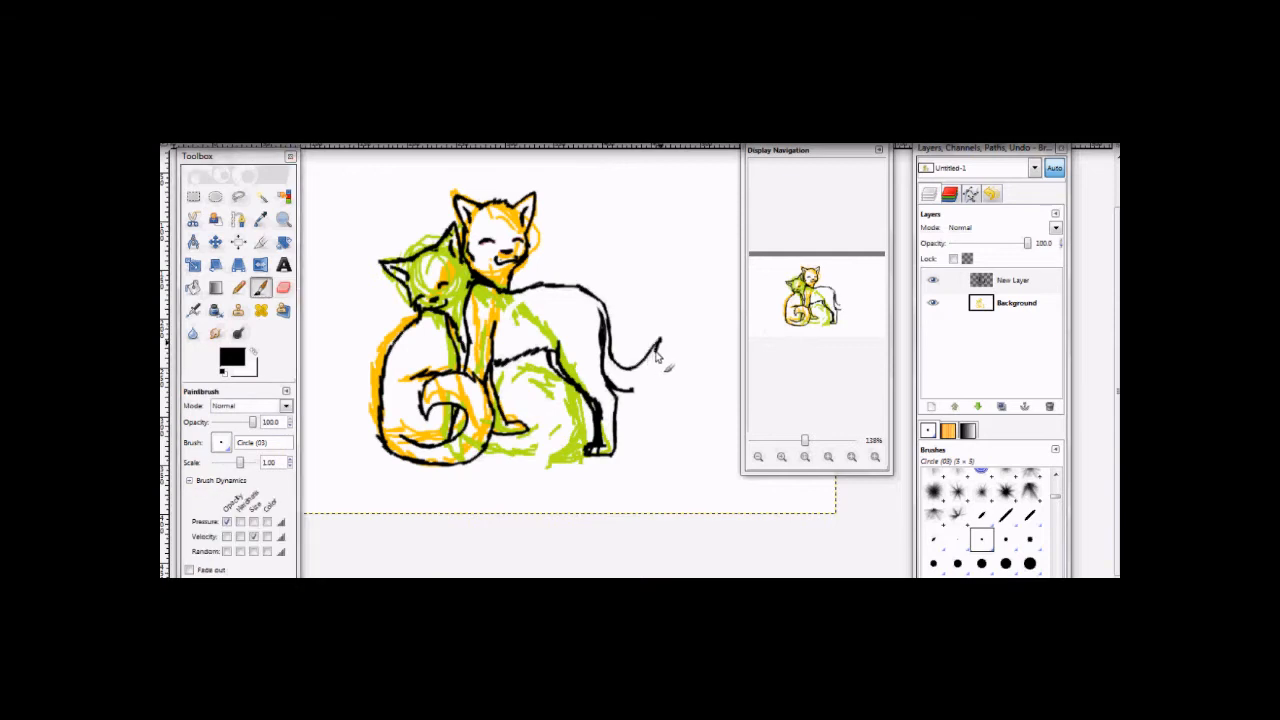
Clean stray lines with Free Select and the Eraser, then hide the coloured sketch layer leaving only lineart.
left_click(284, 288)
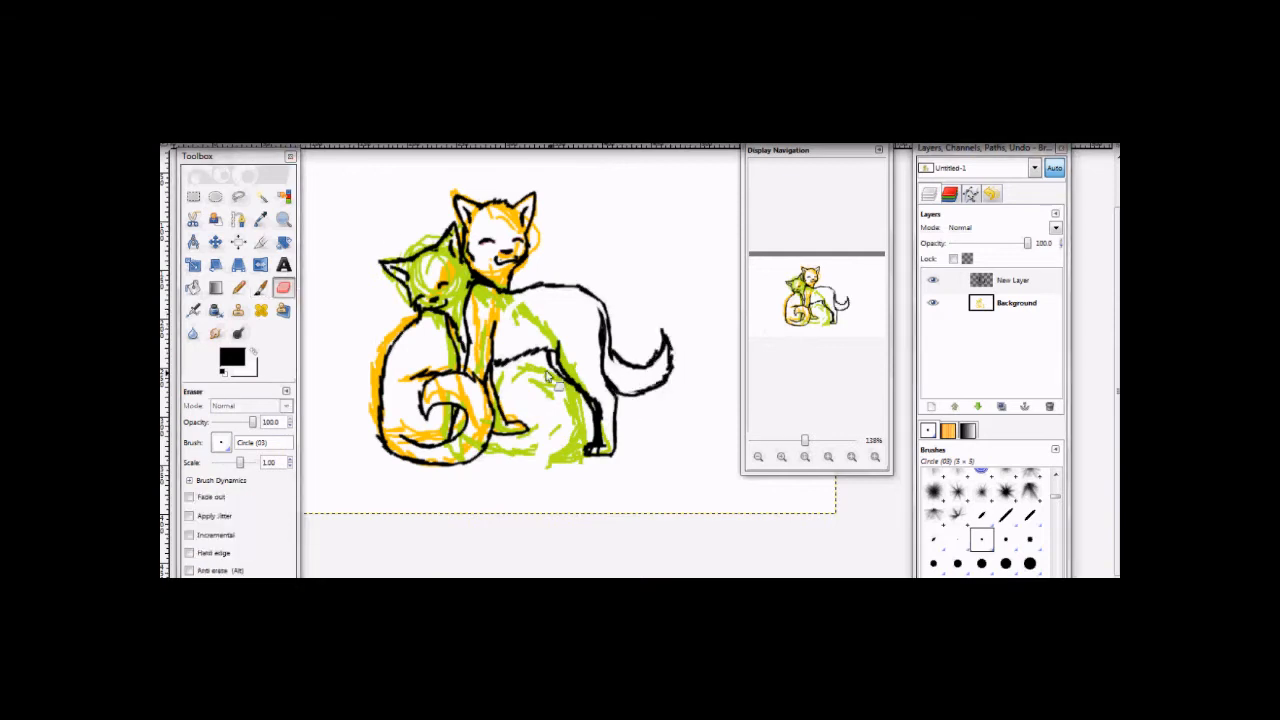
left_click(238, 196)
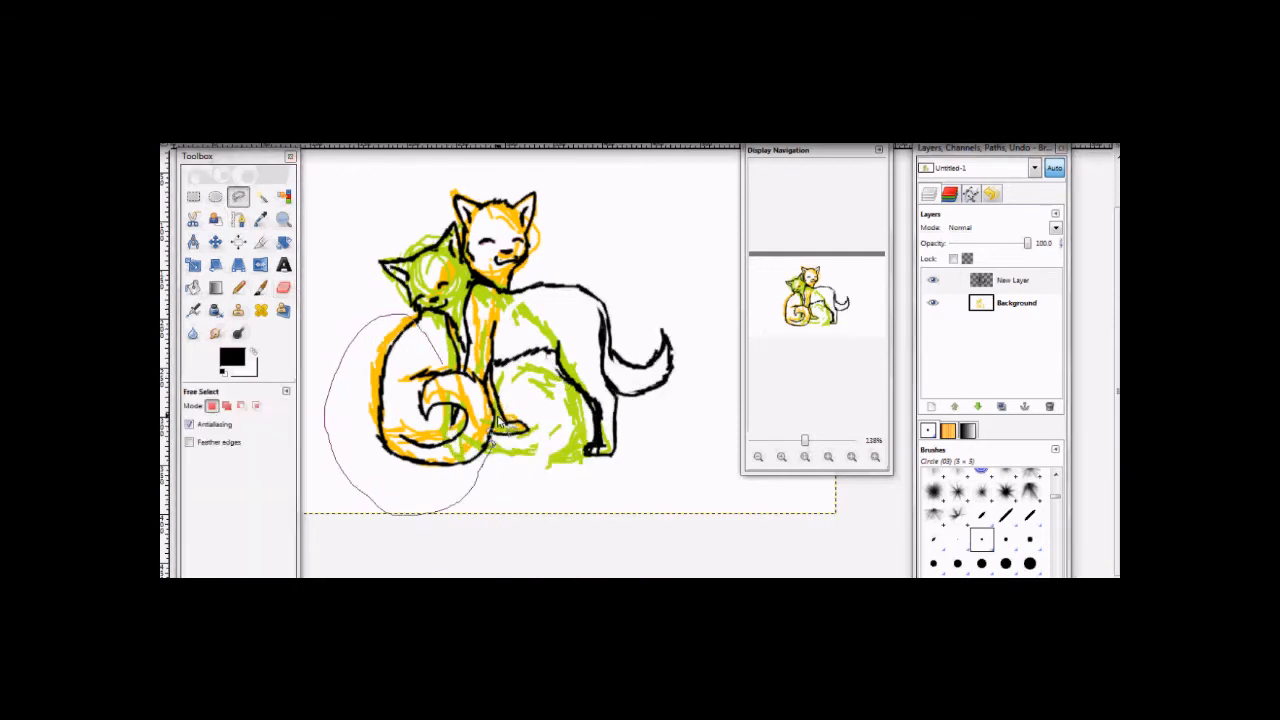
left_click(284, 288)
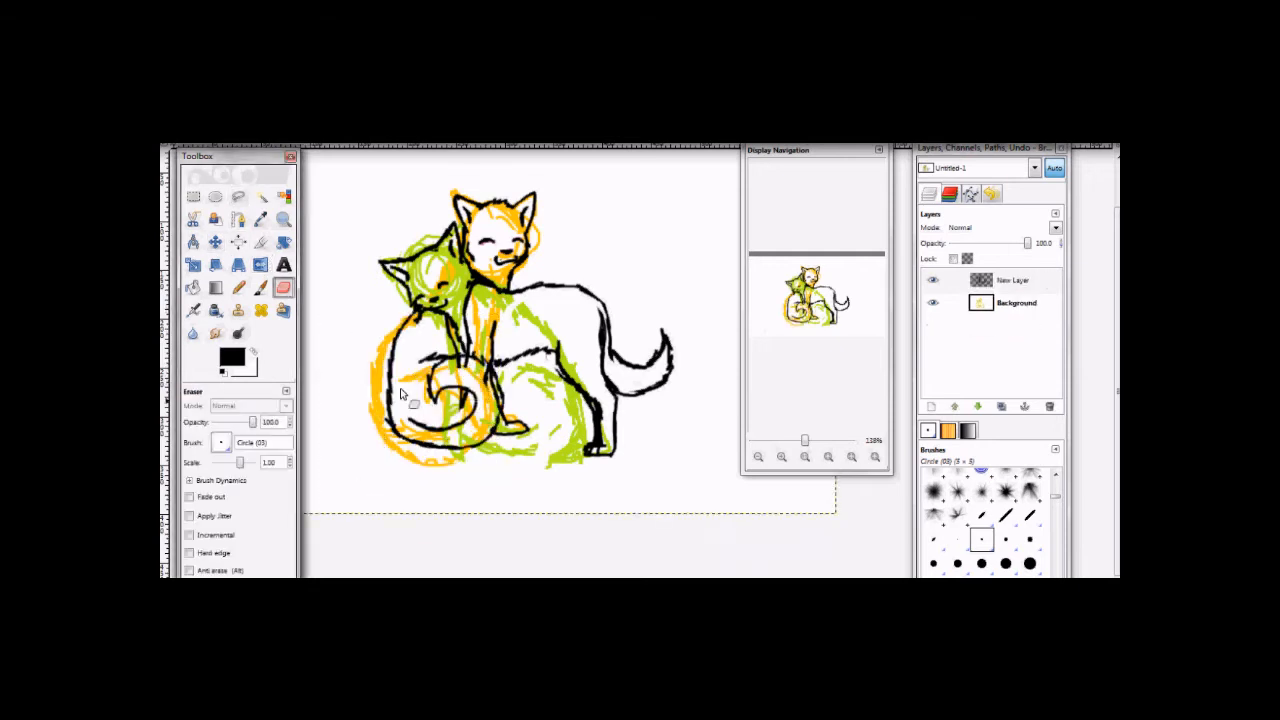
left_click(260, 288)
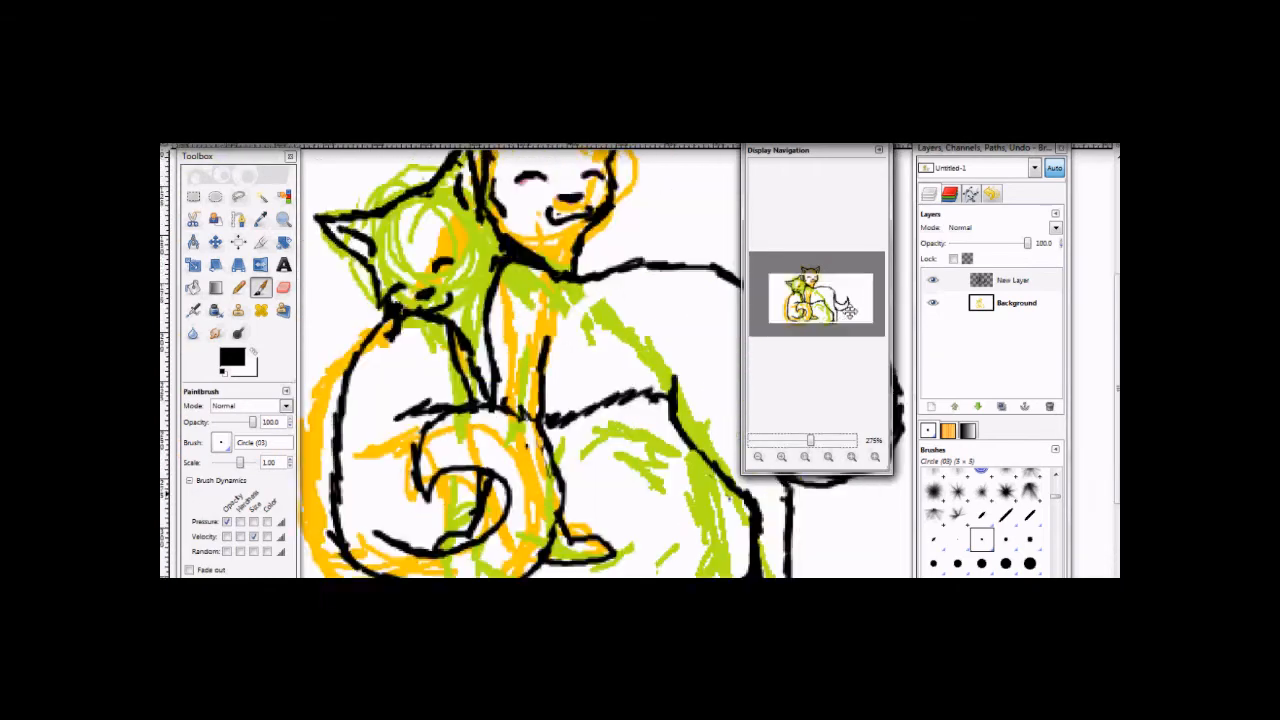
left_click(214, 242)
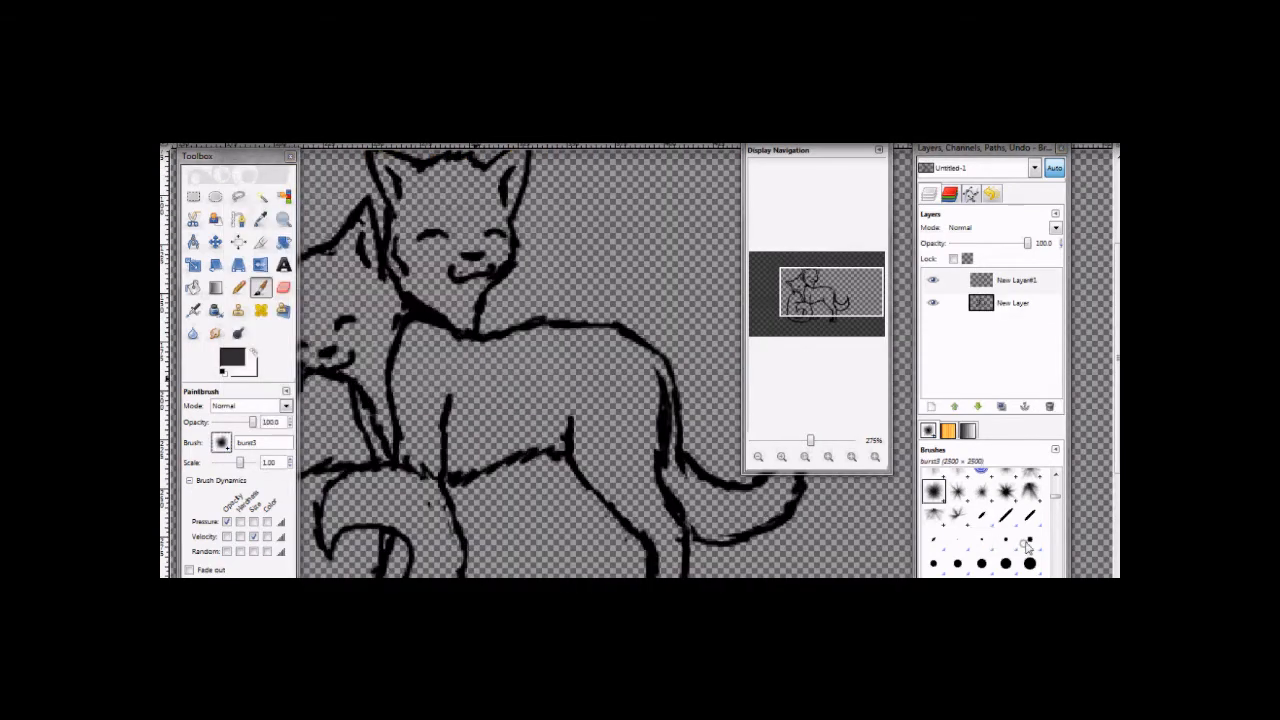
Move the new colour layer below the lineart layer in the Layers panel.
left_click(1028, 540)
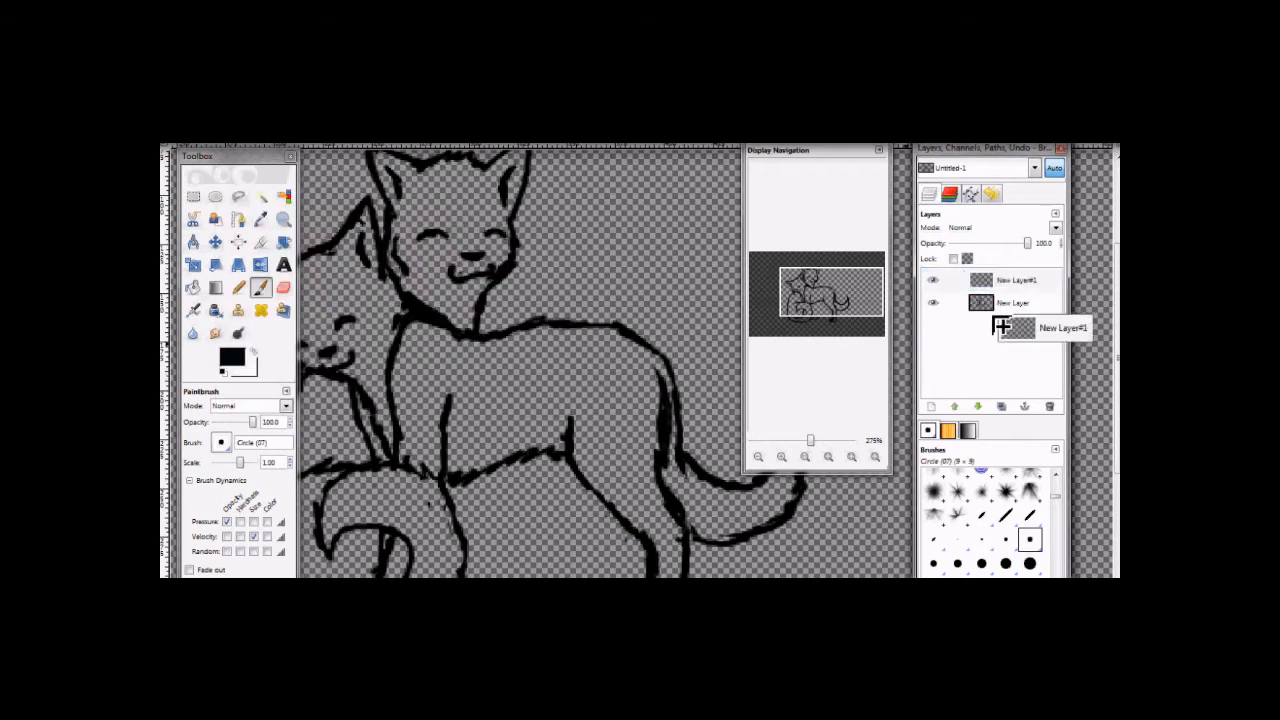
left_click_drag(580, 410, 630, 470)
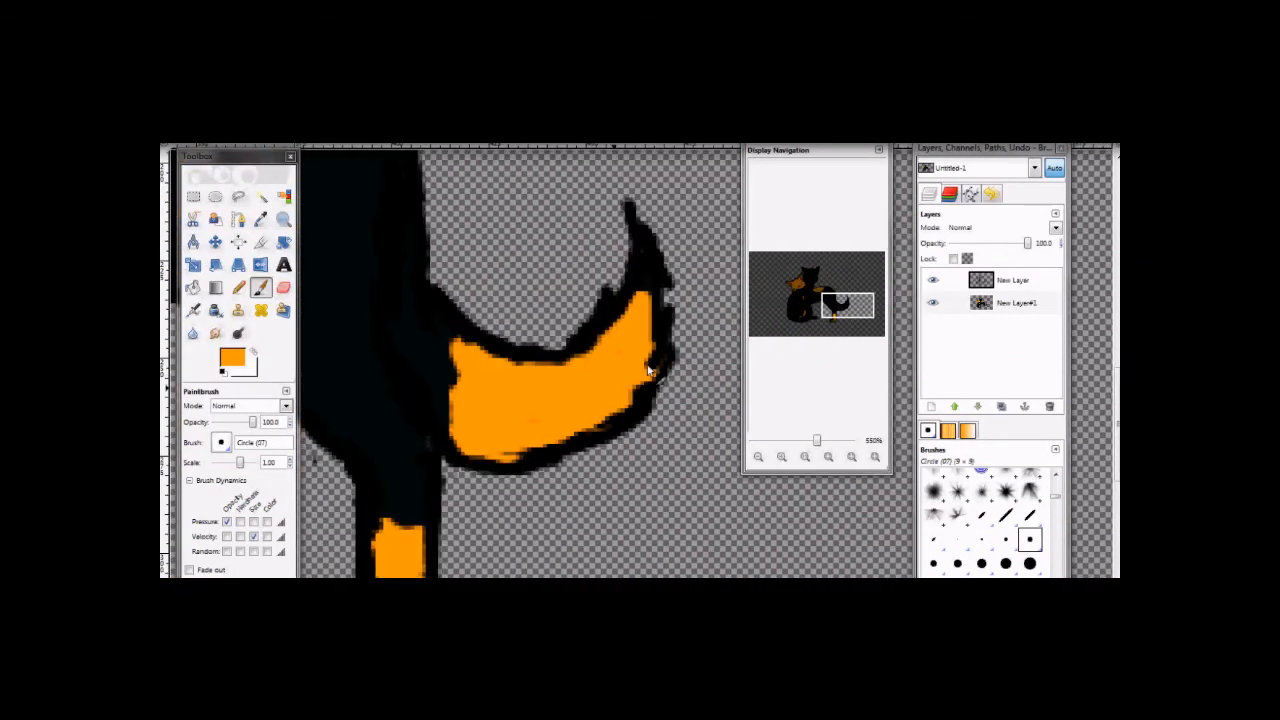
Paint orange fur patches and lighten highlights on the front cat with Dodge/Burn.
left_click(216, 332)
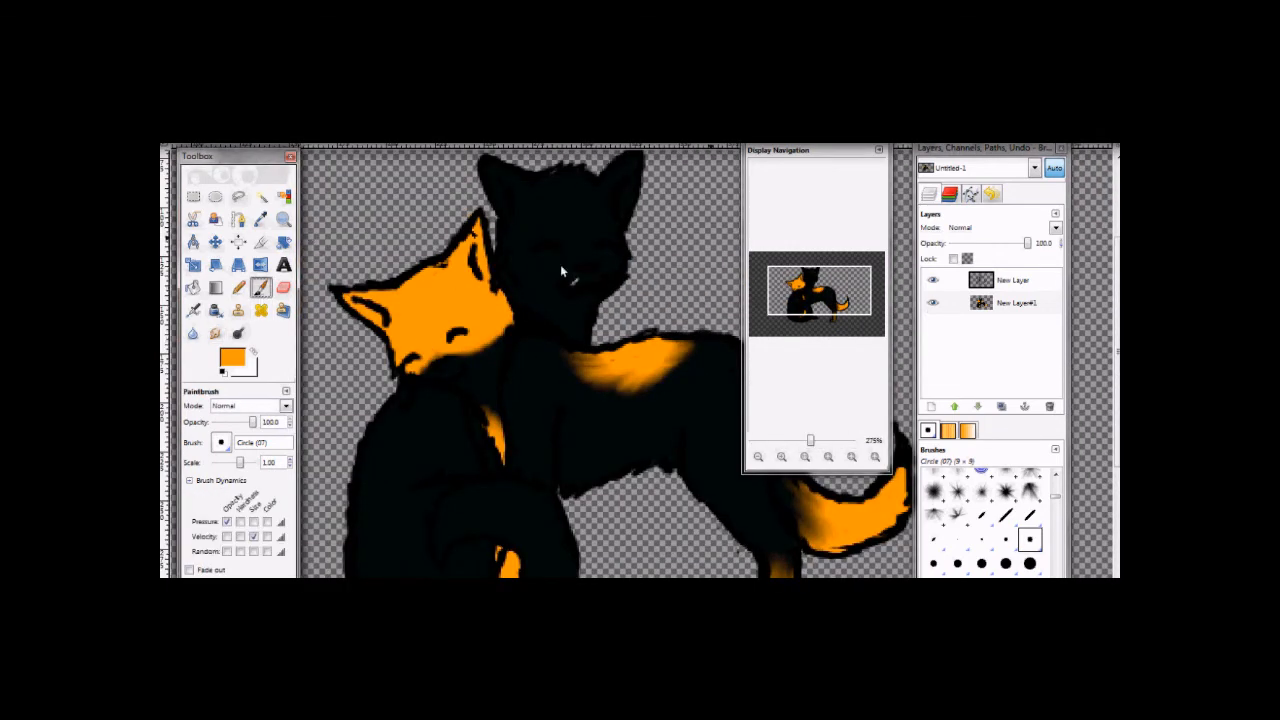
left_click(238, 332)
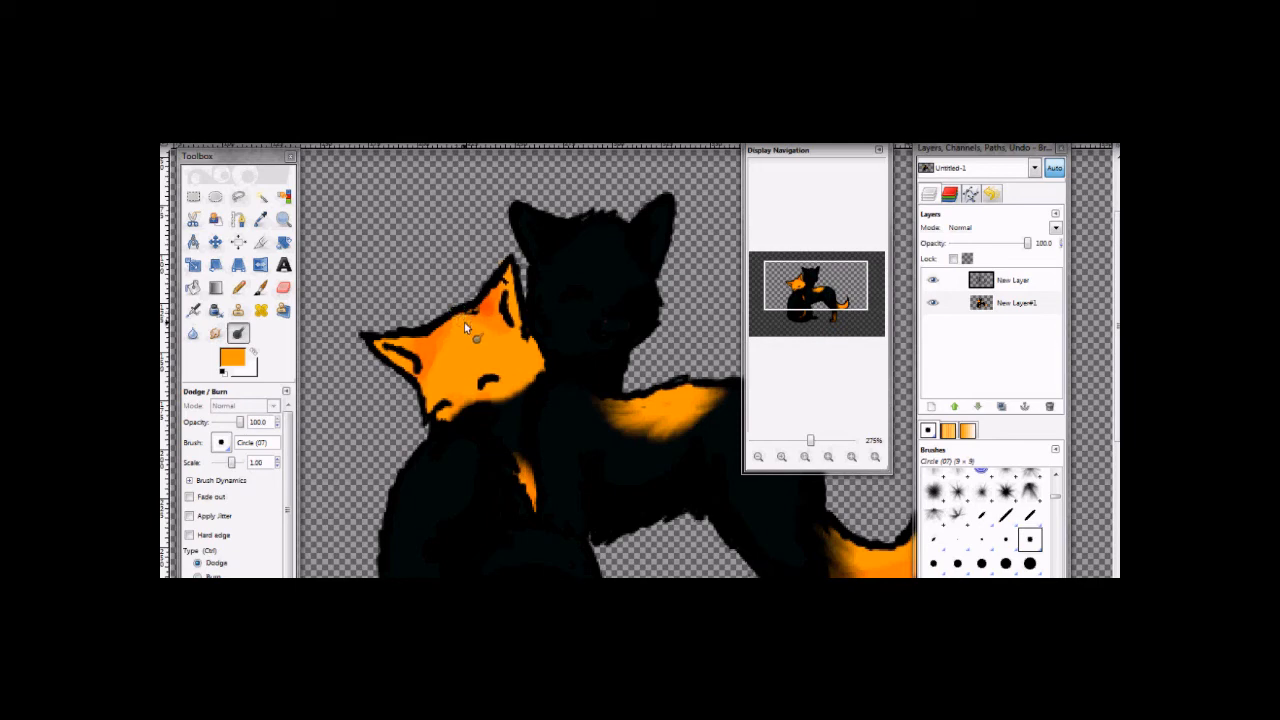
left_click(214, 332)
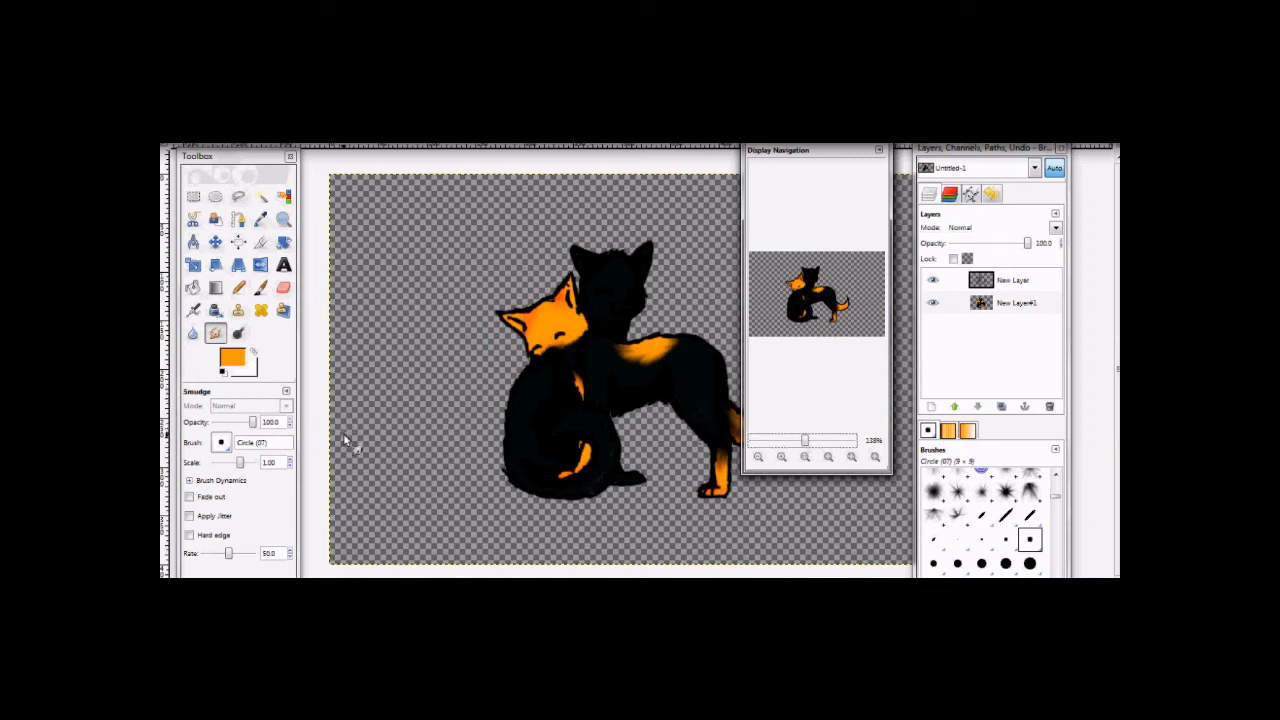
Add a new layer and fill it white beneath the cats as a background.
left_click(930, 406)
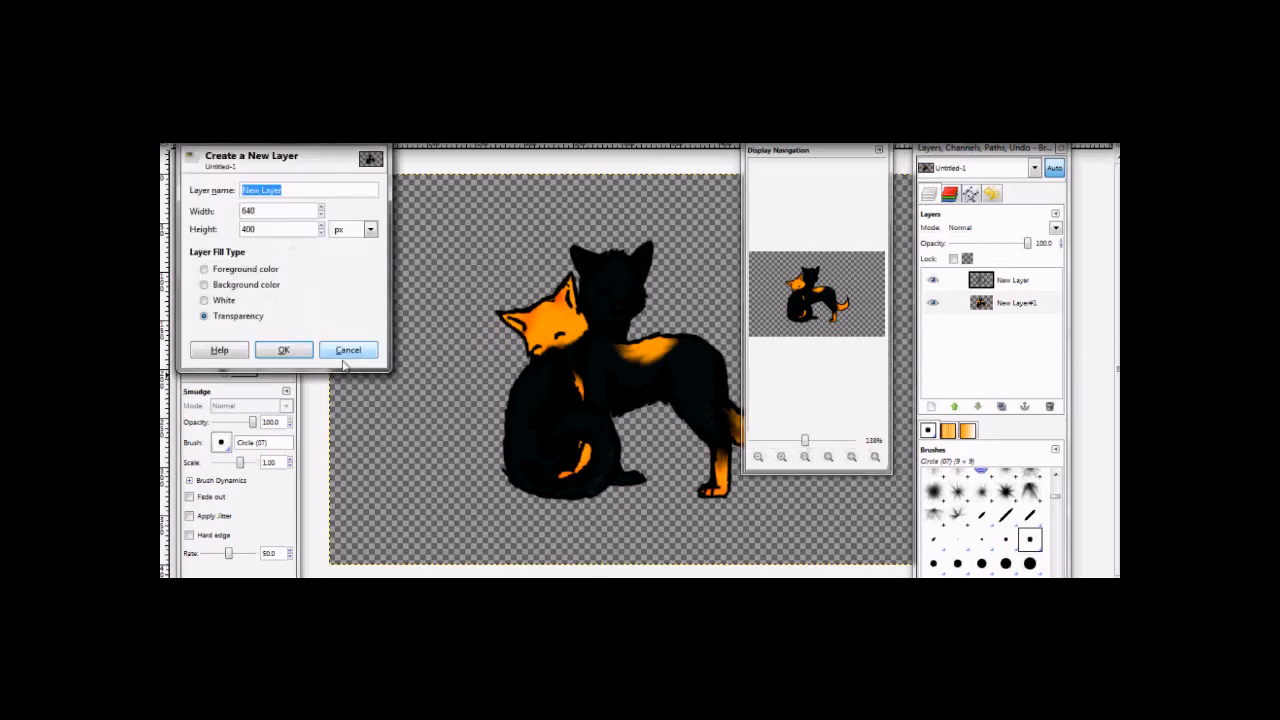
left_click(284, 348)
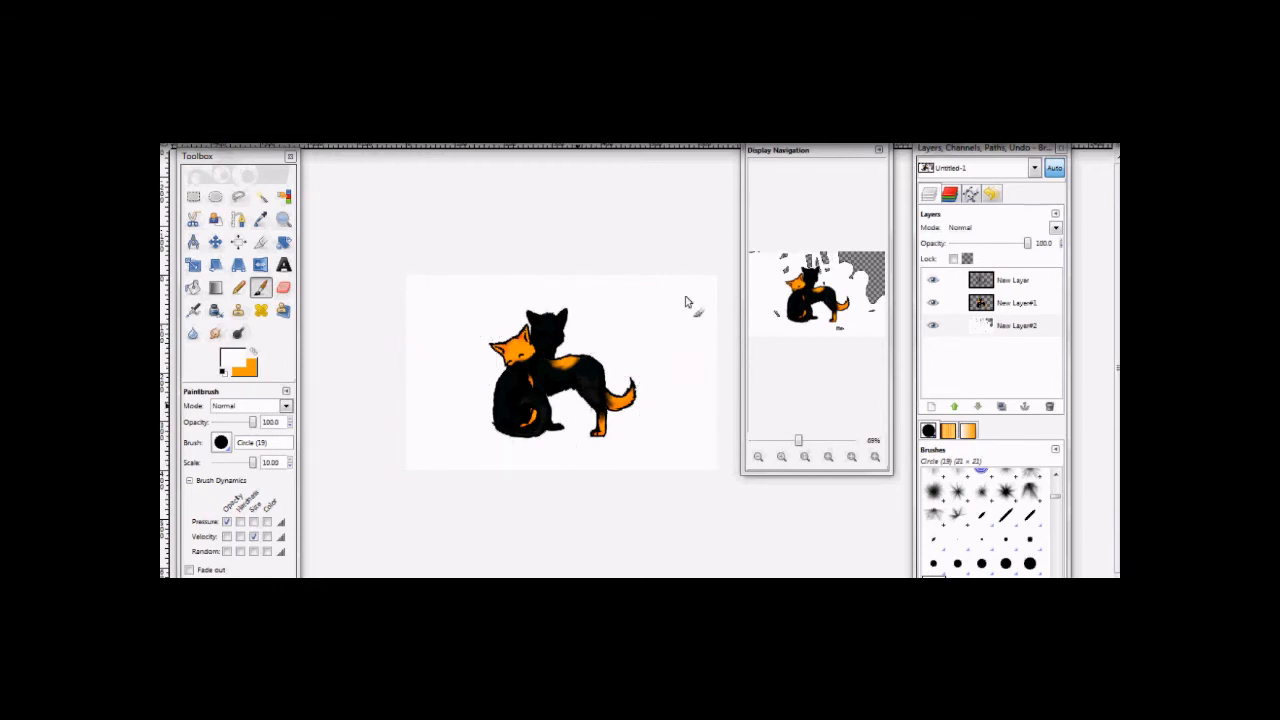
left_click(238, 334)
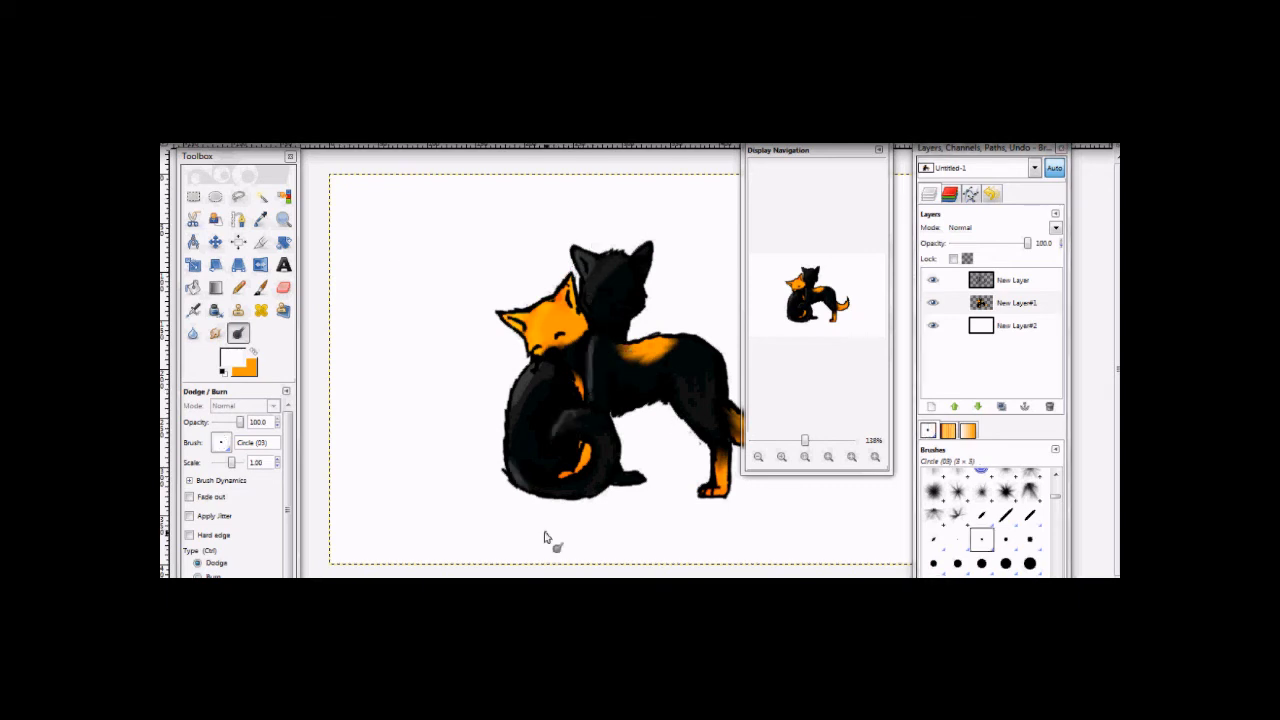
left_click(216, 332)
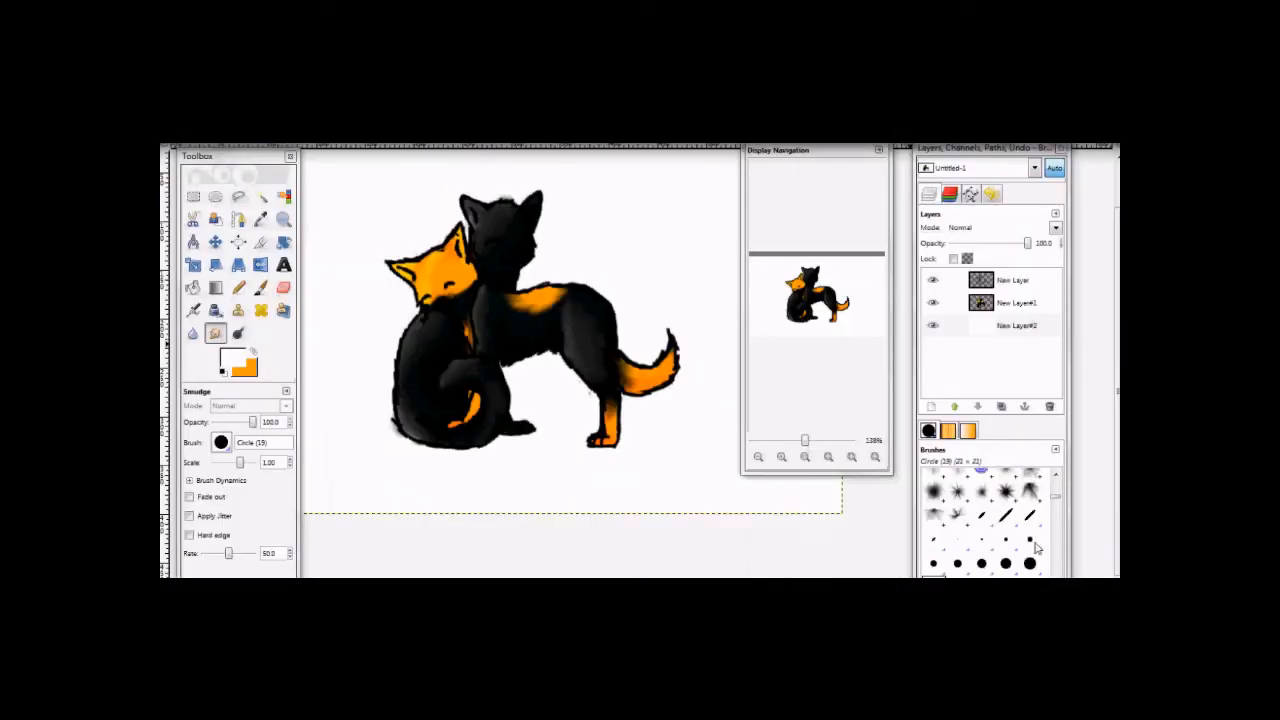
Sketch rough lines around the cats with an edge-shaped brush on another layer.
left_click(1004, 564)
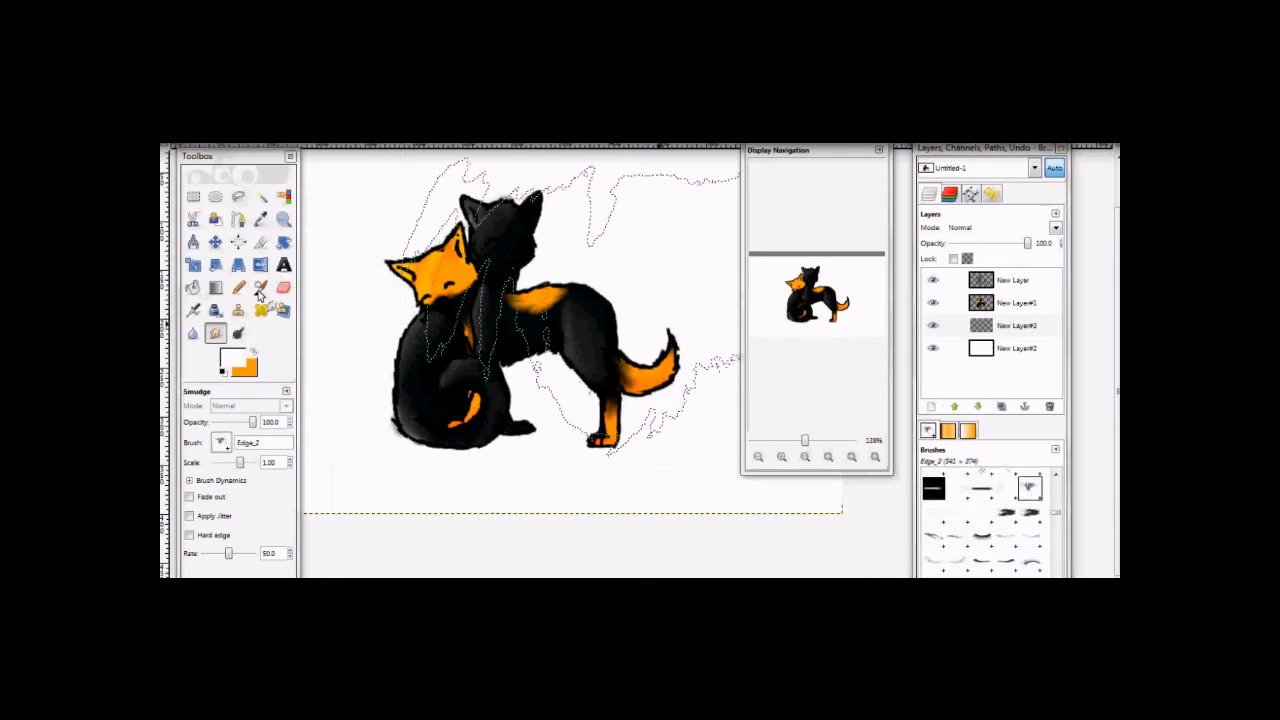
left_click(260, 288)
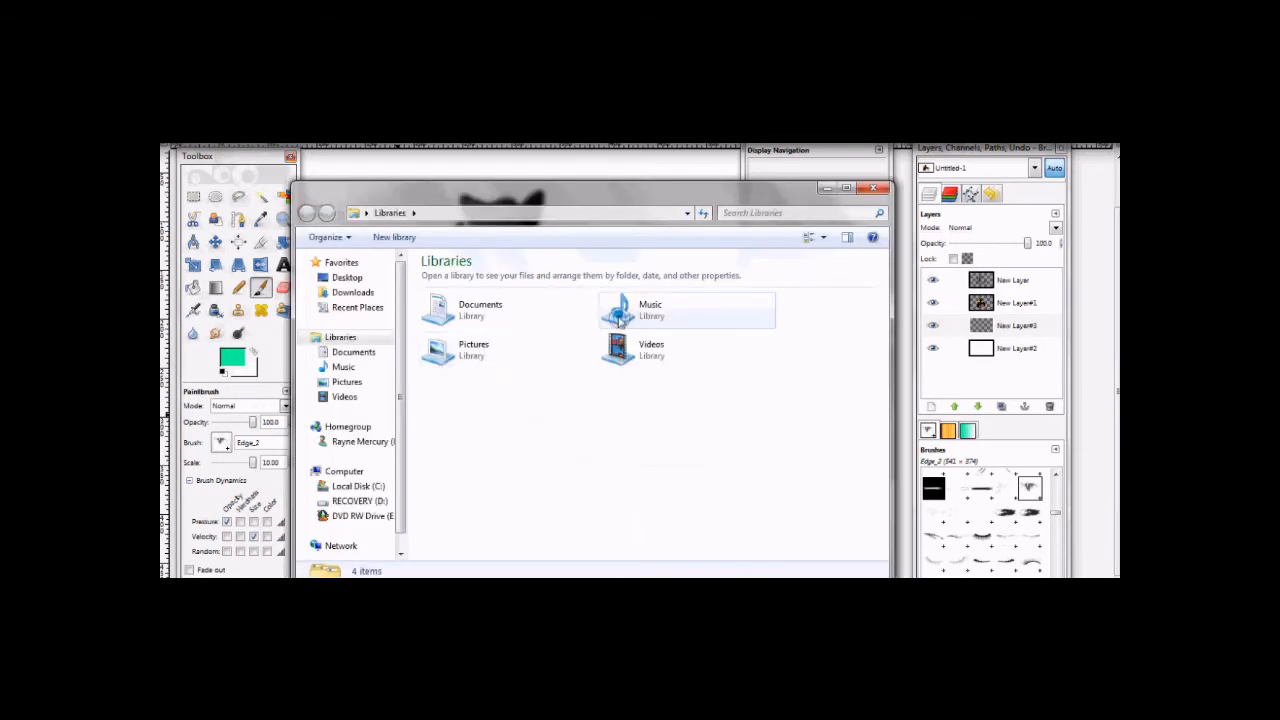
Close the Explorer window and pick bright pink to paint the abstract background patterns.
double_click(650, 310)
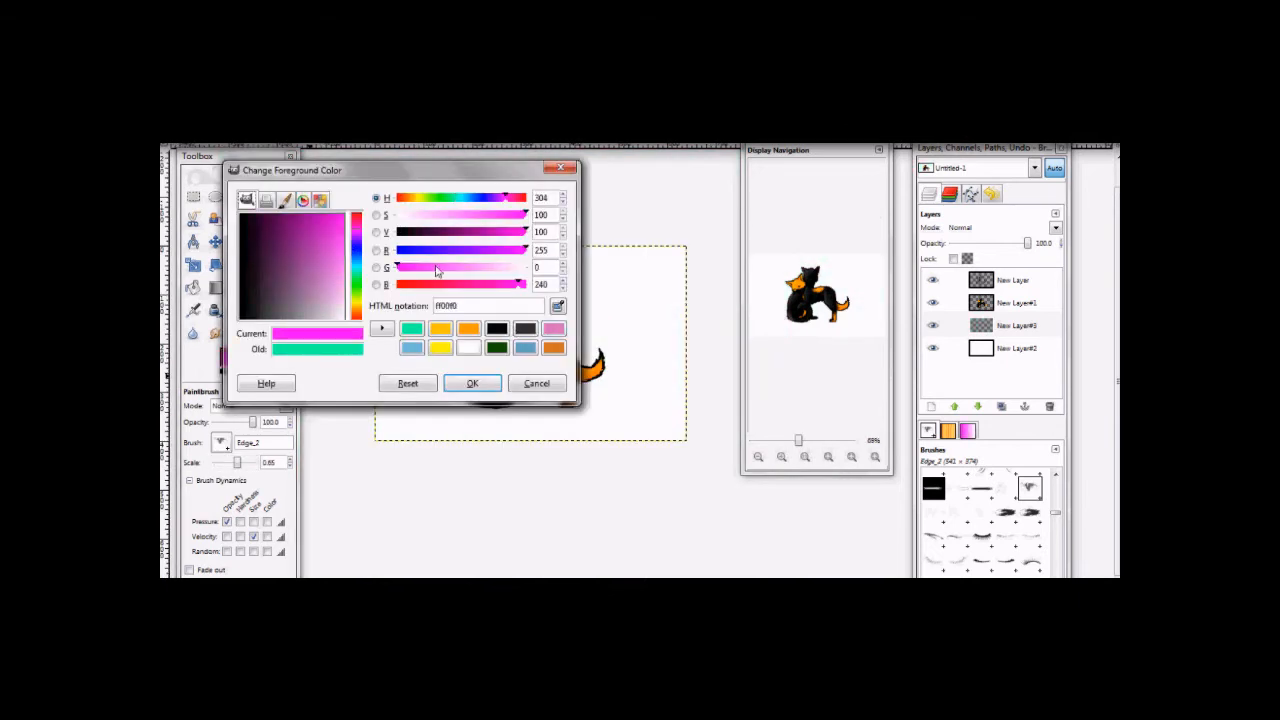
left_click(472, 384)
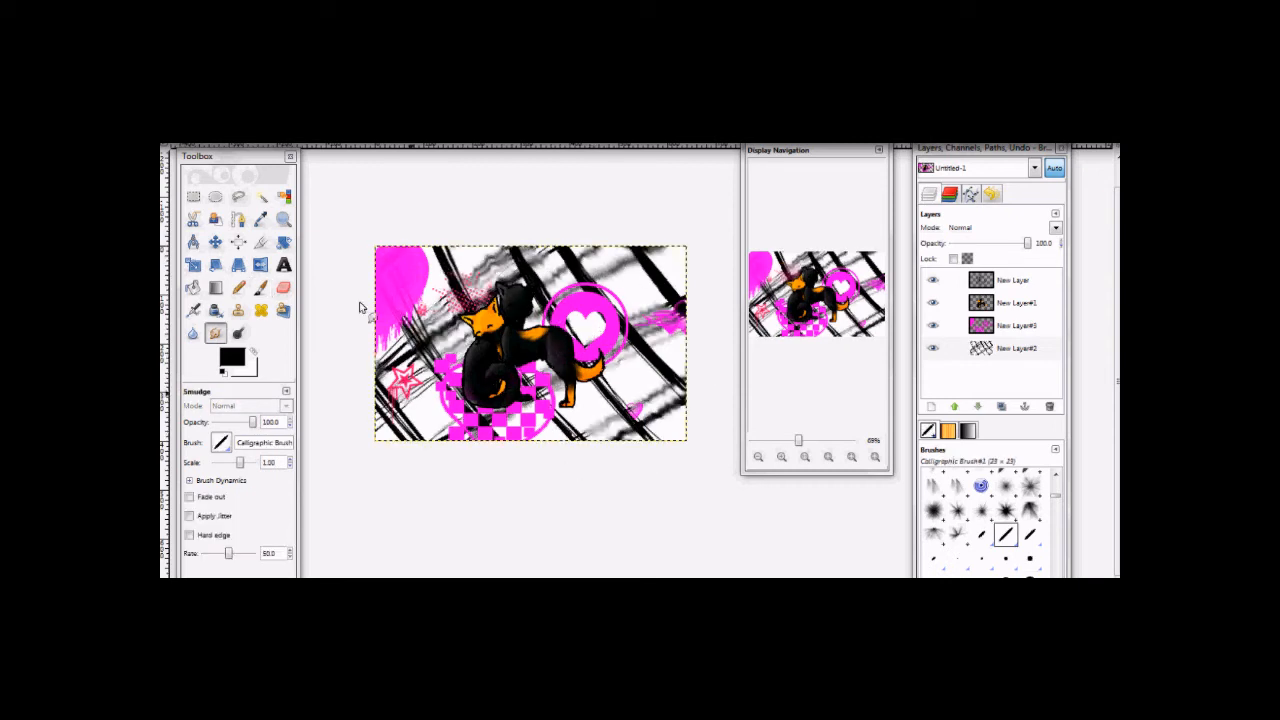
Smudge the black grid lines into grey streaks with a round brush, then choose a purple colour.
left_click(1030, 568)
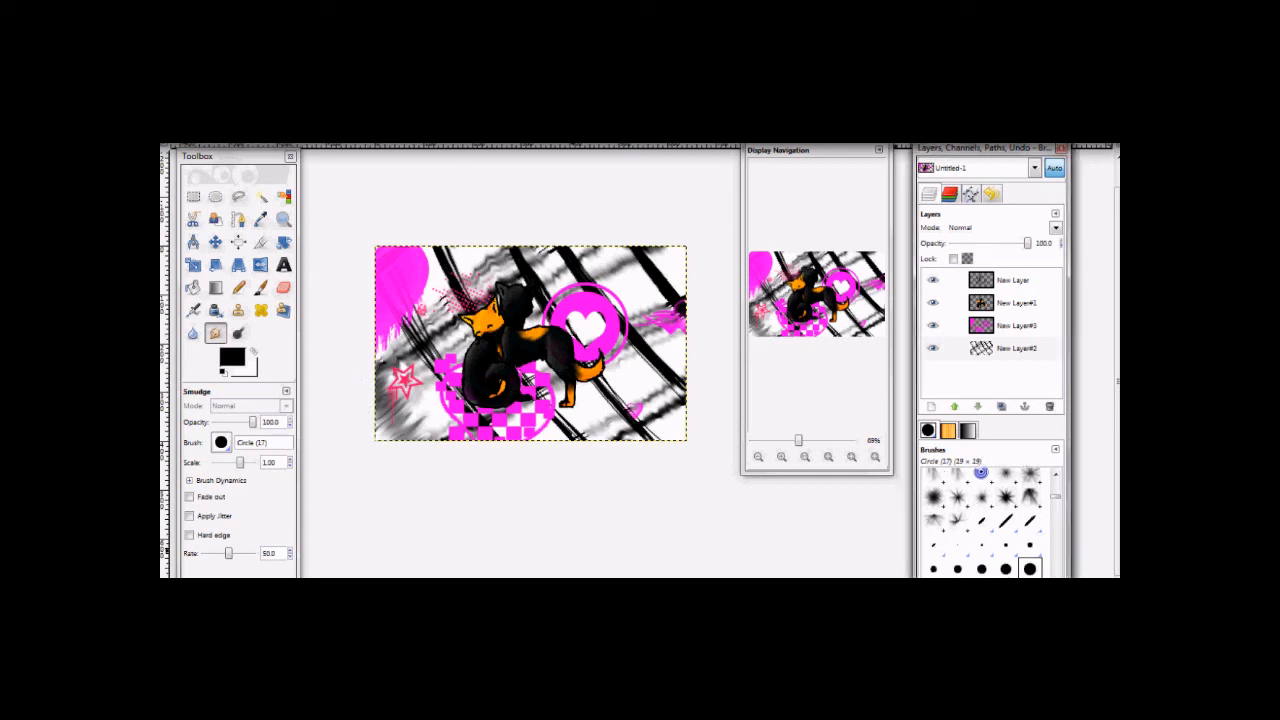
left_click(1028, 568)
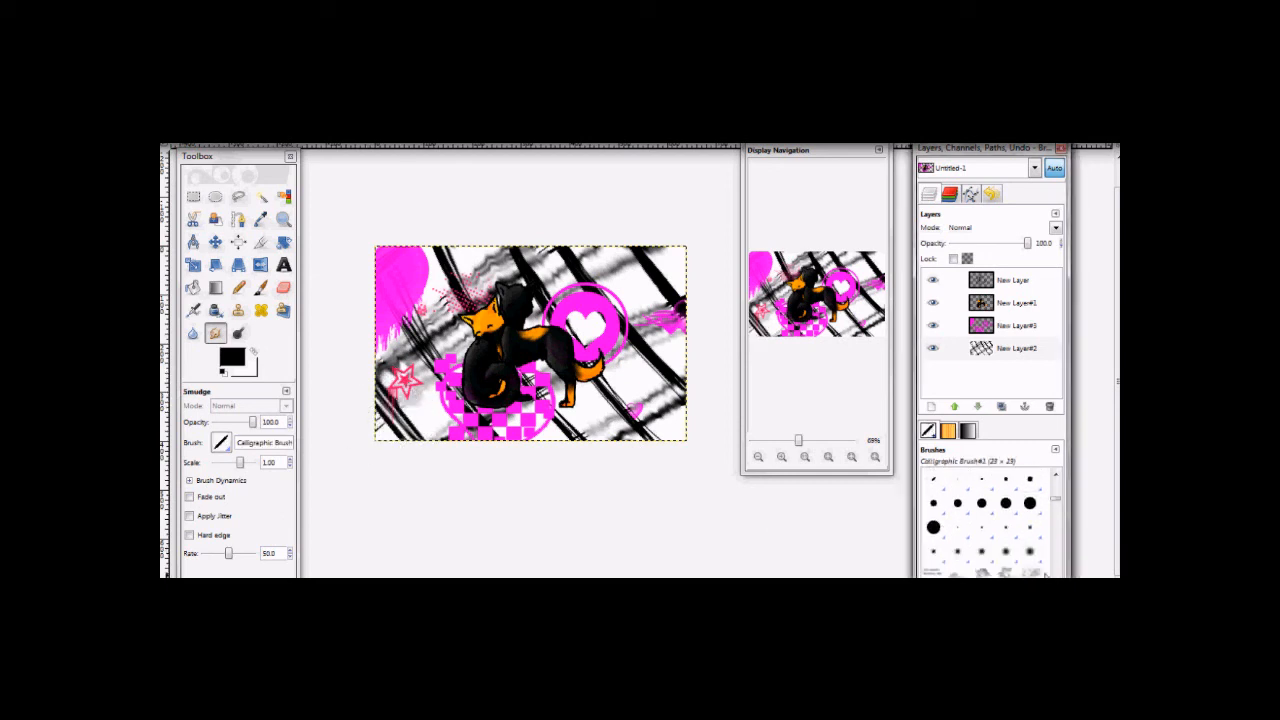
left_click(1030, 550)
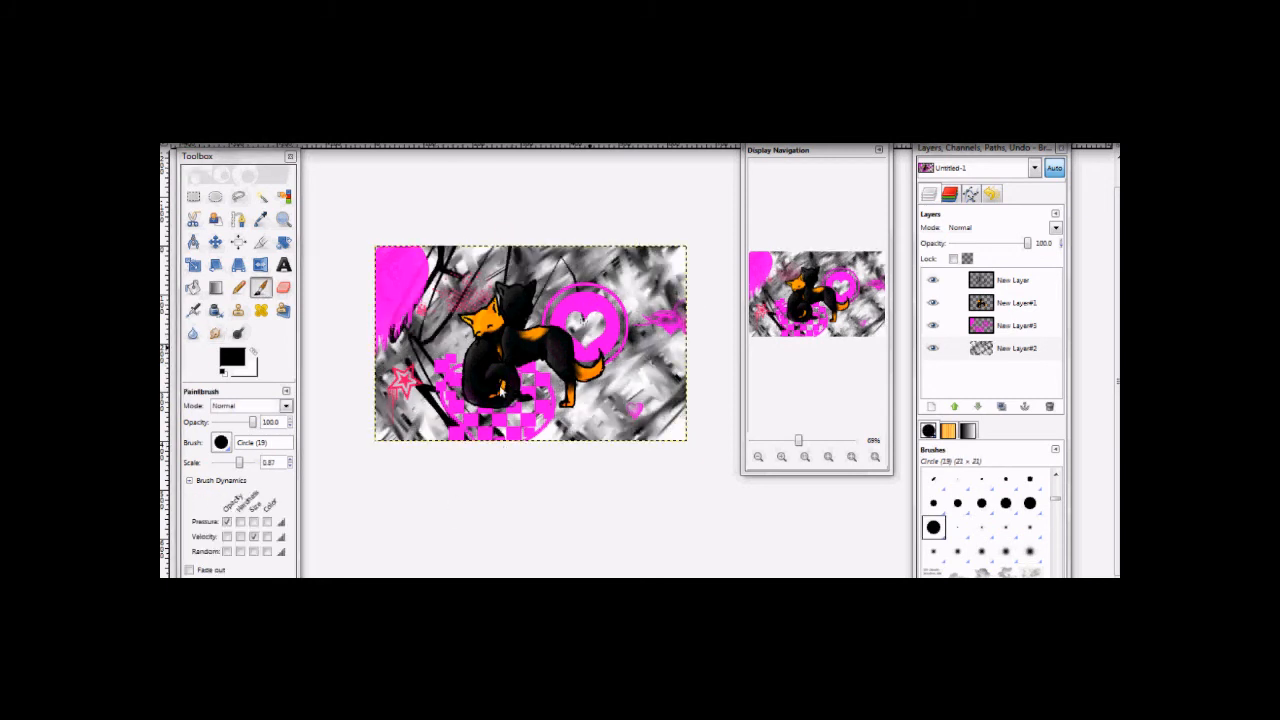
left_click(216, 332)
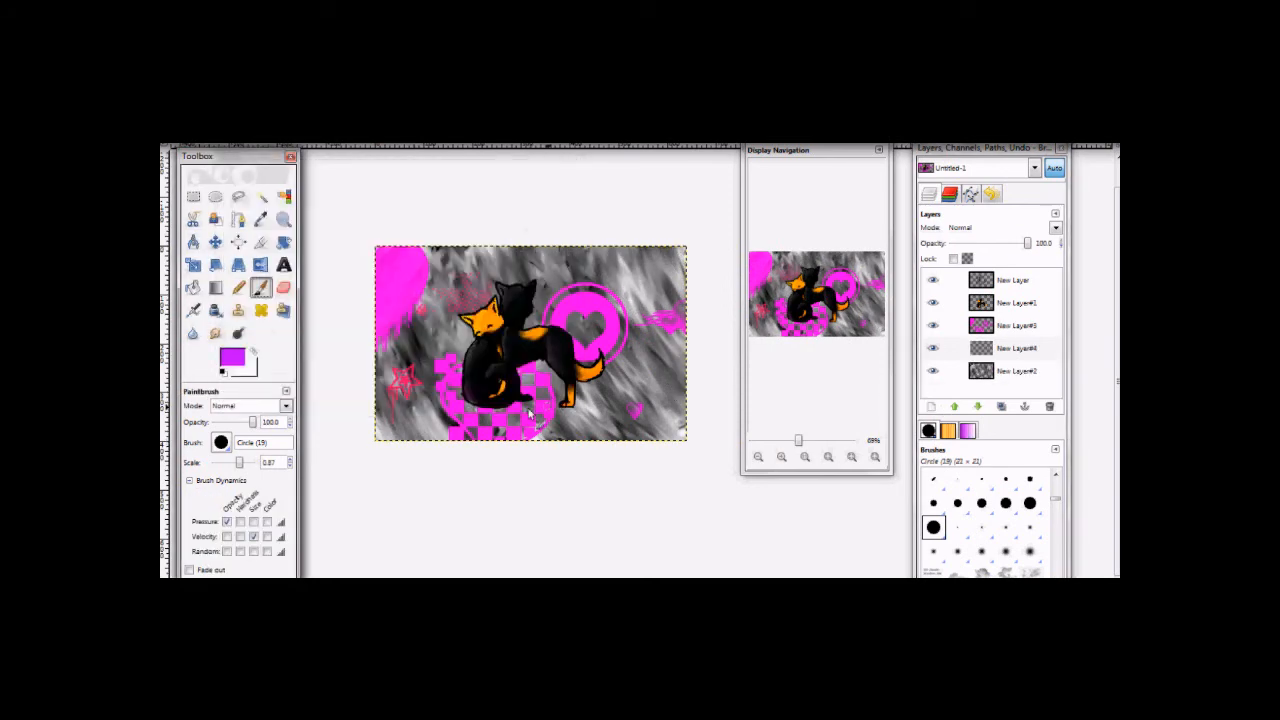
left_click(232, 358)
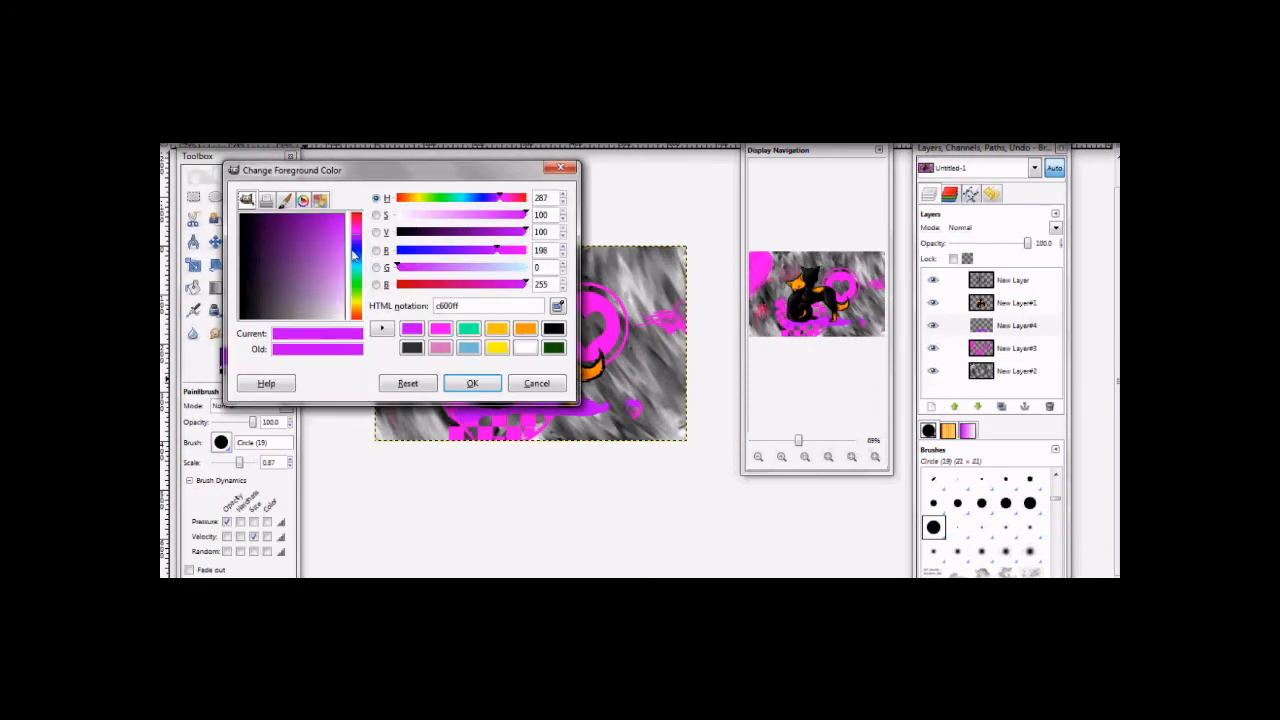